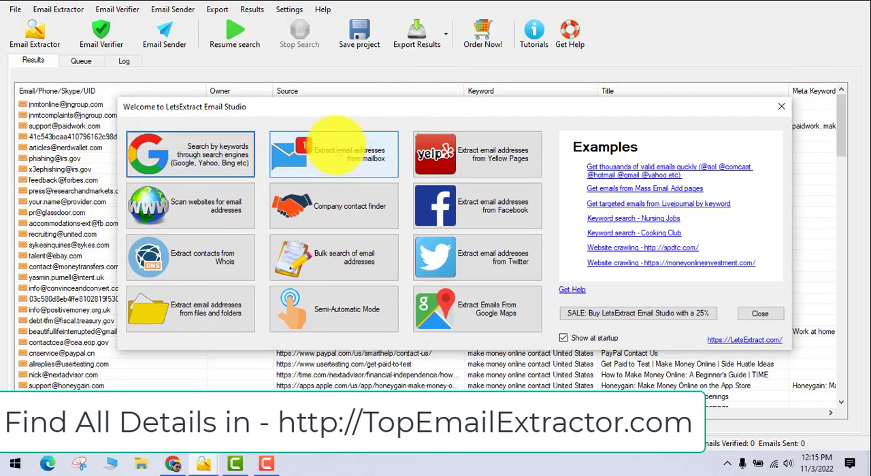
{"action": "mouse_move", "coordinate": [333, 257]}
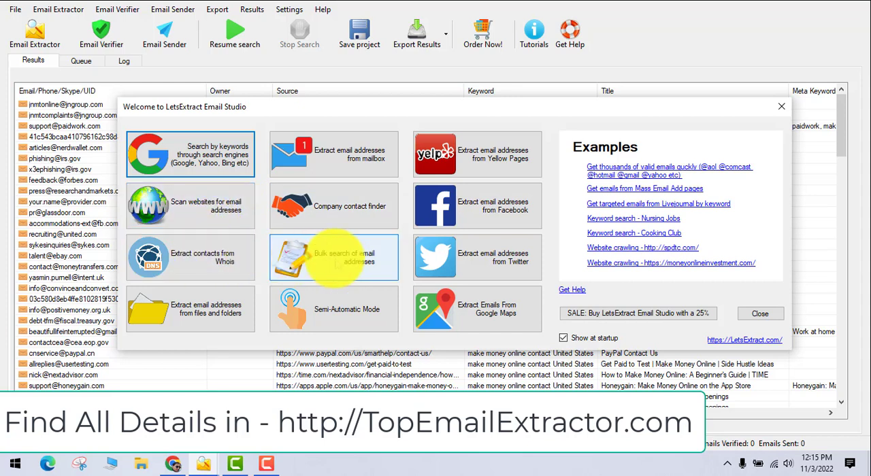
{"action": "mouse_move", "coordinate": [602, 148]}
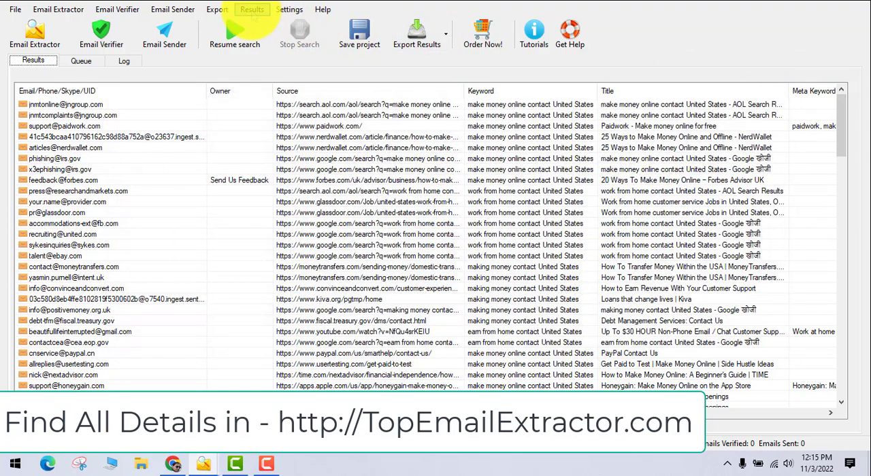
- Scroll through the previous results list before clearing it
{"action": "scroll", "scroll_direction": "down", "scroll_amount": 3}
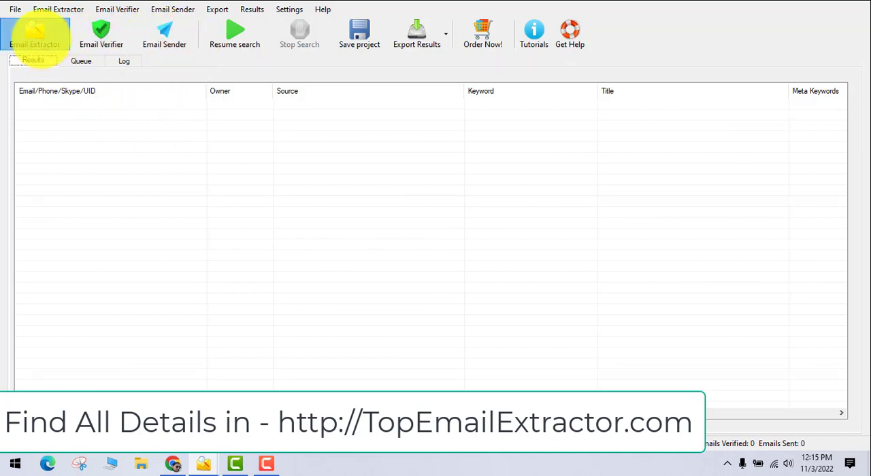
- Choose Search by keywords extraction with the United States location and start the search
{"action": "left_click", "coordinate": [34, 33]}
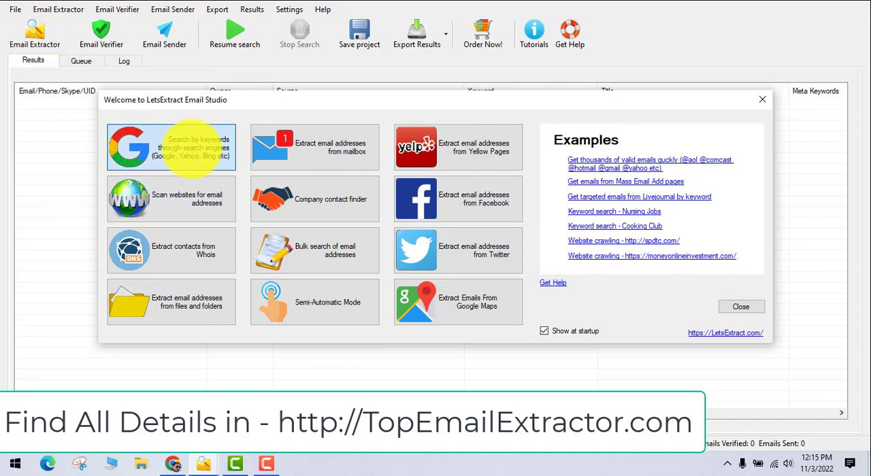
{"action": "mouse_move", "coordinate": [190, 224]}
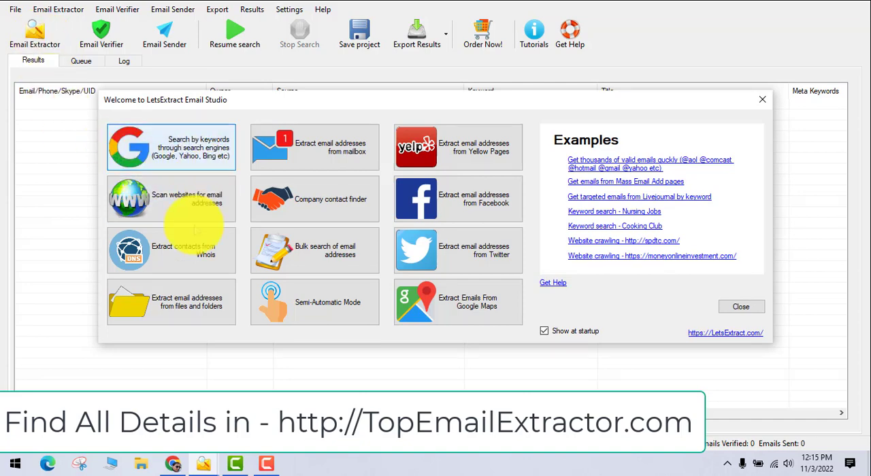
{"action": "left_click", "coordinate": [172, 147]}
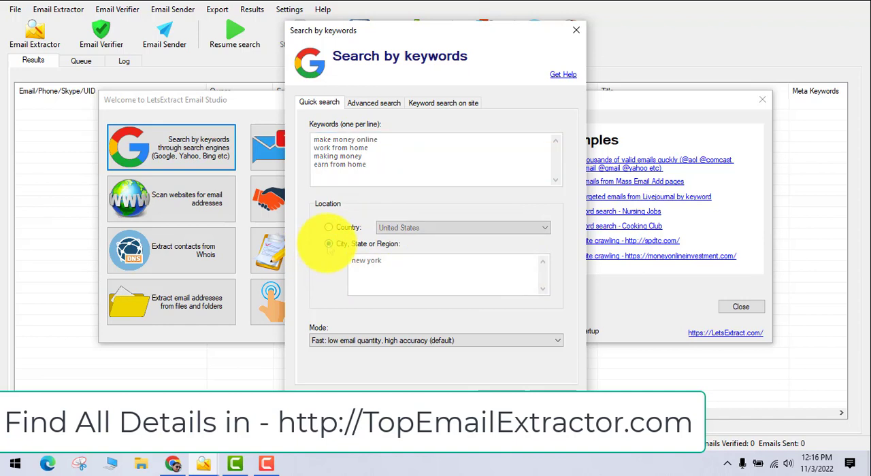
{"action": "left_click", "coordinate": [329, 226]}
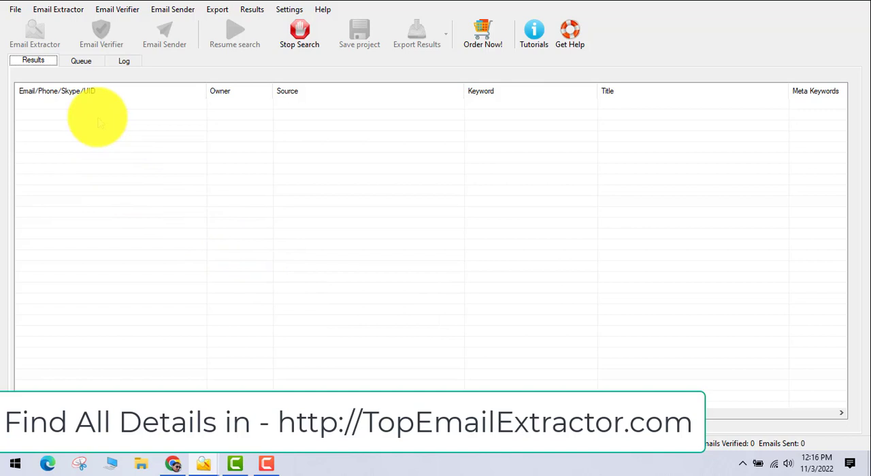
- Alternate between the Queue and Results views to watch processed URLs and first extracted emails
{"action": "left_click", "coordinate": [82, 60]}
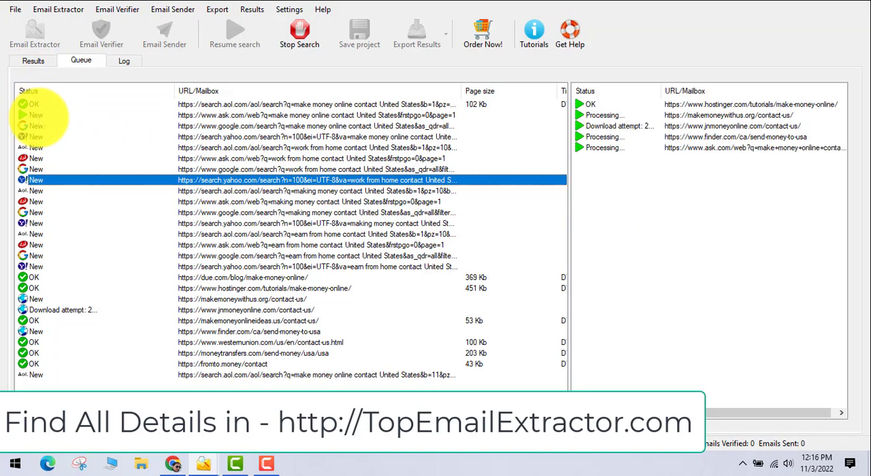
{"action": "left_click", "coordinate": [33, 60]}
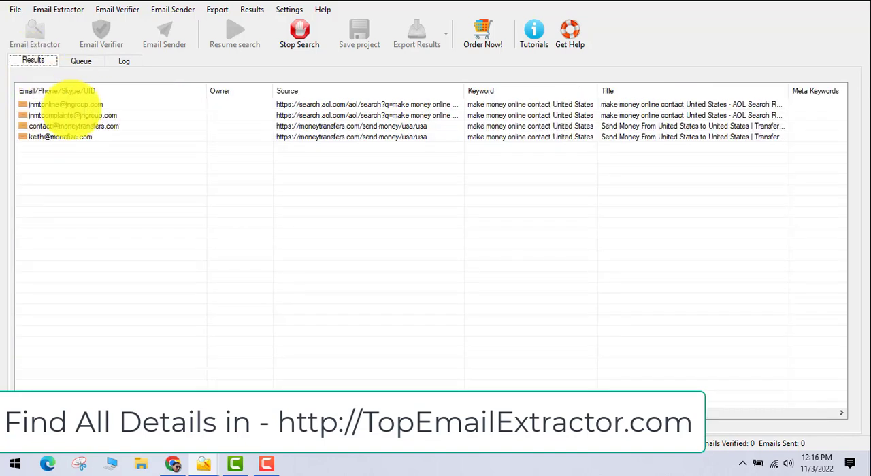
{"action": "left_click", "coordinate": [81, 60]}
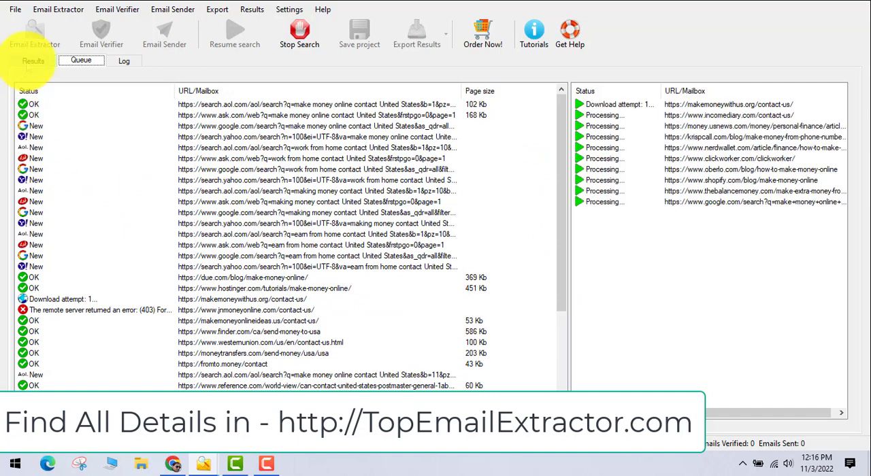
{"action": "left_click", "coordinate": [33, 60]}
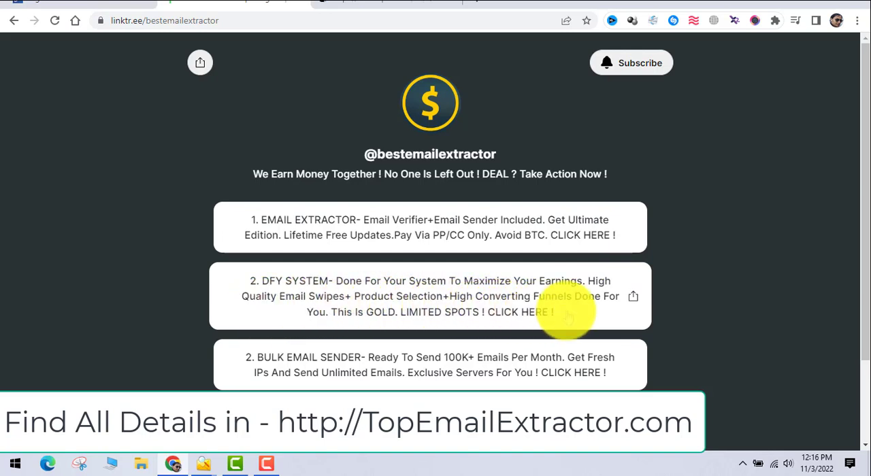
{"action": "mouse_move", "coordinate": [716, 335]}
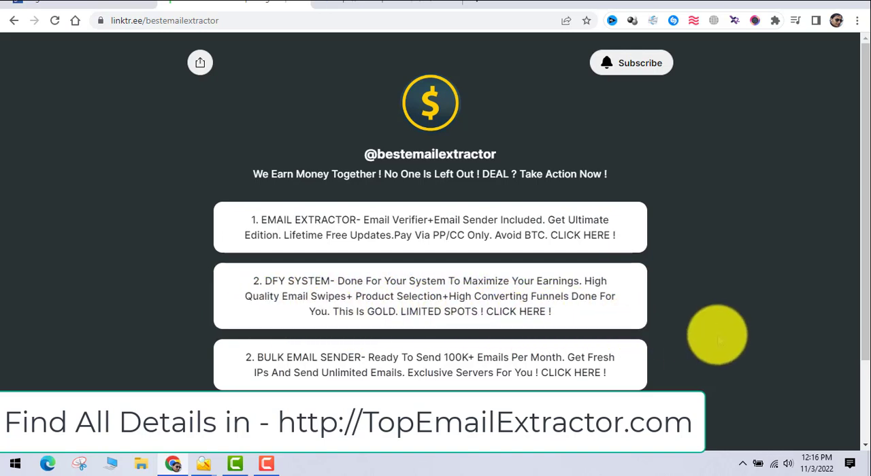
- Scroll the bestemailextractor Linktree page and bring up link options for the DFY SYSTEM offer
{"action": "scroll", "scroll_direction": "down", "scroll_amount": 3}
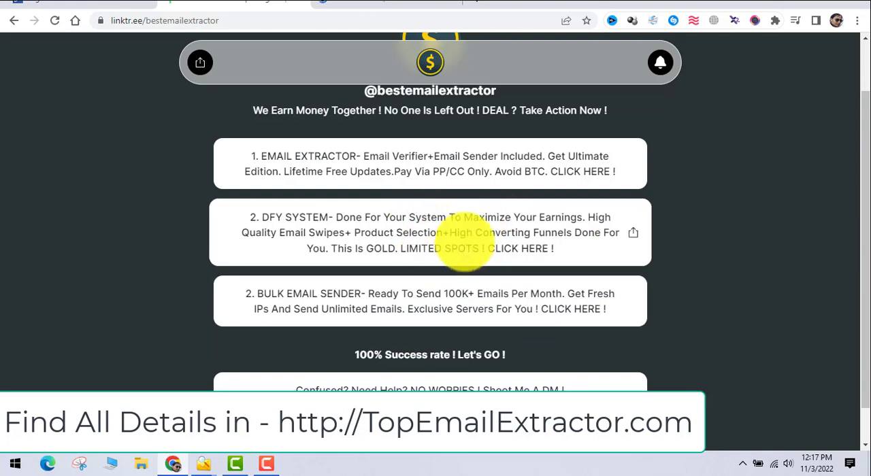
{"action": "right_click", "coordinate": [462, 294]}
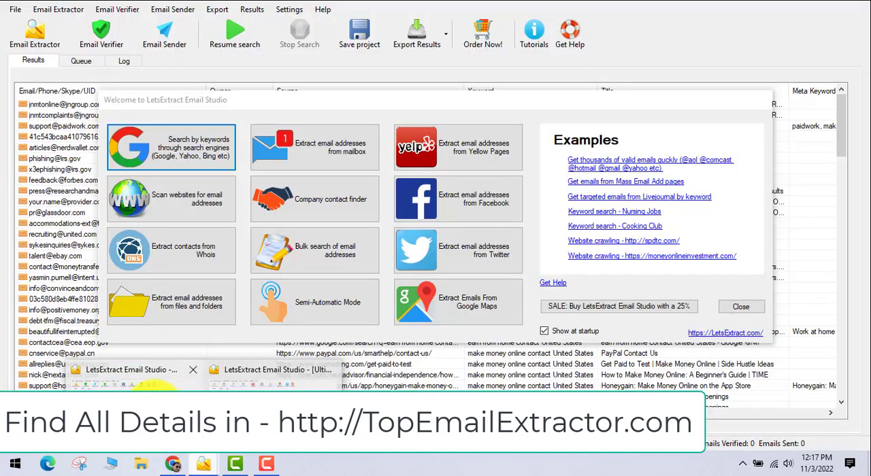
- Bring LetsExtract back, scroll the Queue of processed pages, then browse the Results grid columns
{"action": "left_click", "coordinate": [741, 306]}
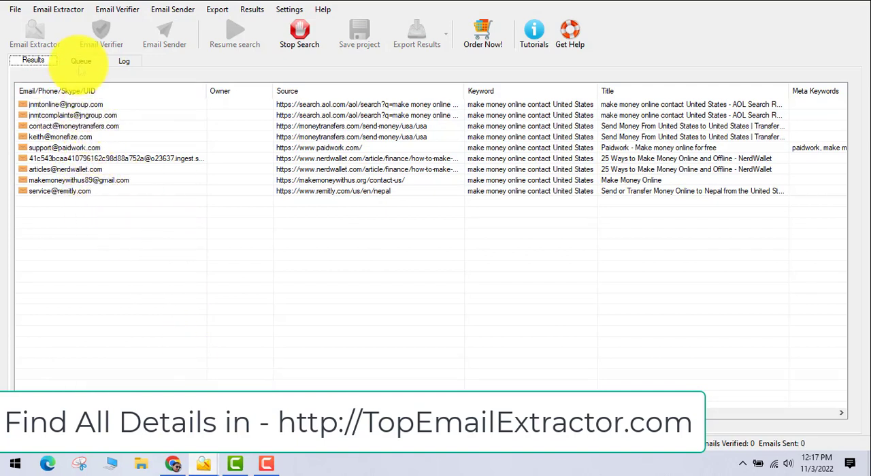
{"action": "left_click", "coordinate": [82, 60]}
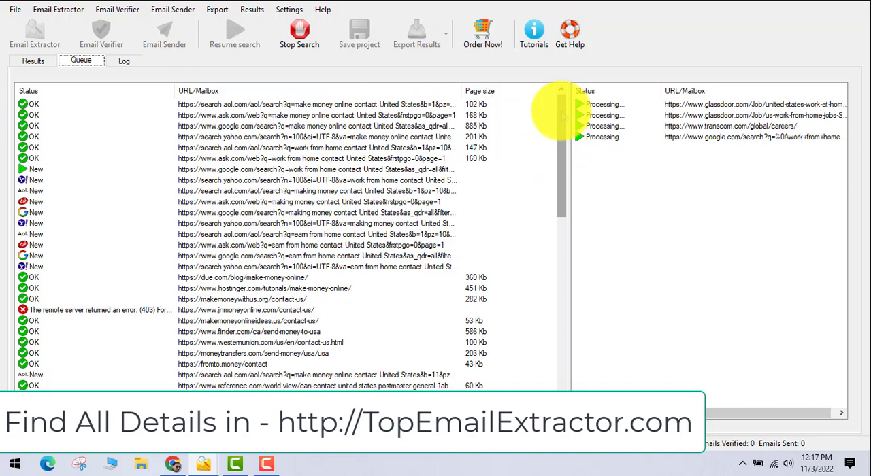
{"action": "scroll", "scroll_direction": "down", "scroll_amount": 3}
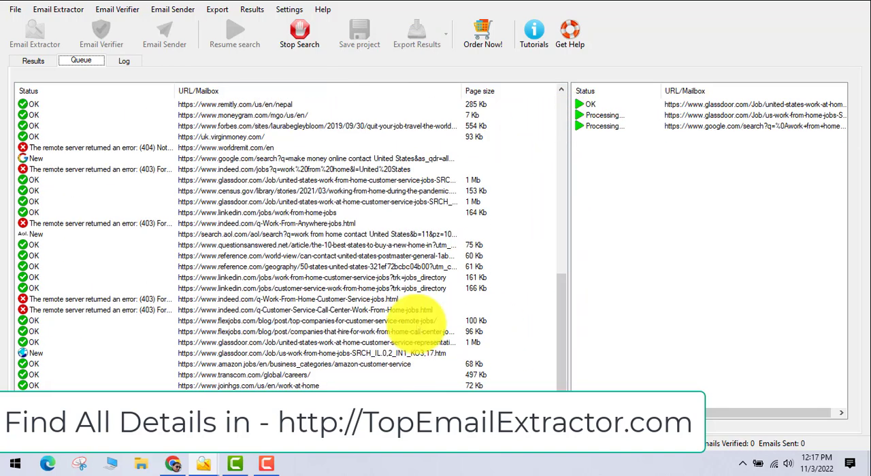
{"action": "left_click", "coordinate": [32, 60]}
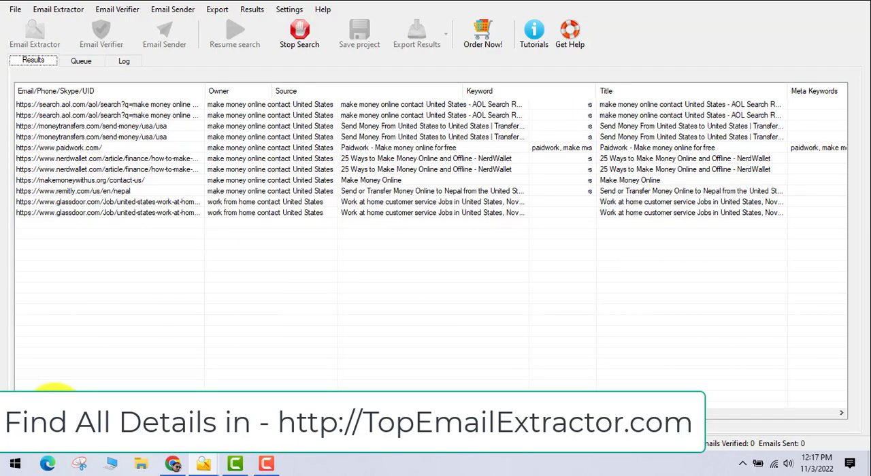
{"action": "scroll", "scroll_direction": "right", "scroll_amount": 3}
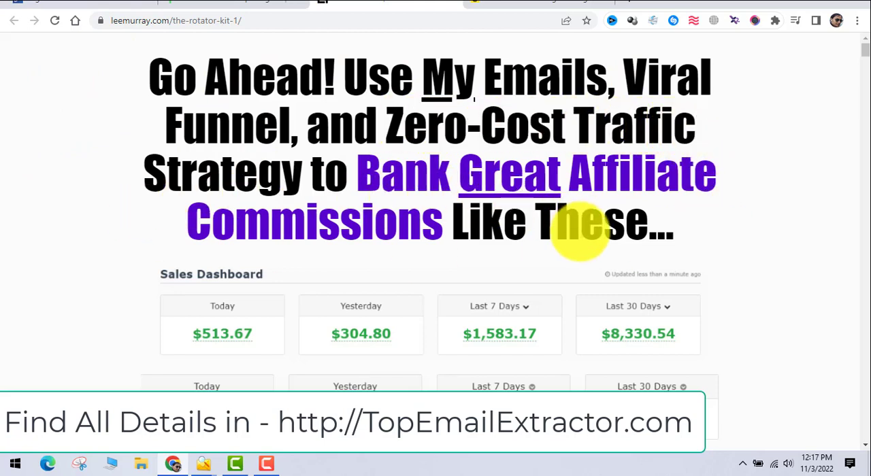
- Read down the leemurray.com Rotator Kit sales page through its pitch sections
{"action": "scroll", "scroll_direction": "down", "scroll_amount": 3}
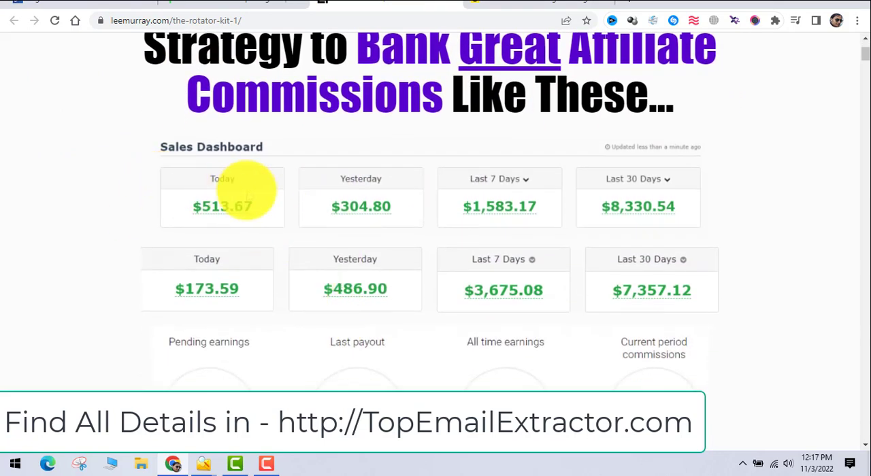
{"action": "mouse_move", "coordinate": [570, 196]}
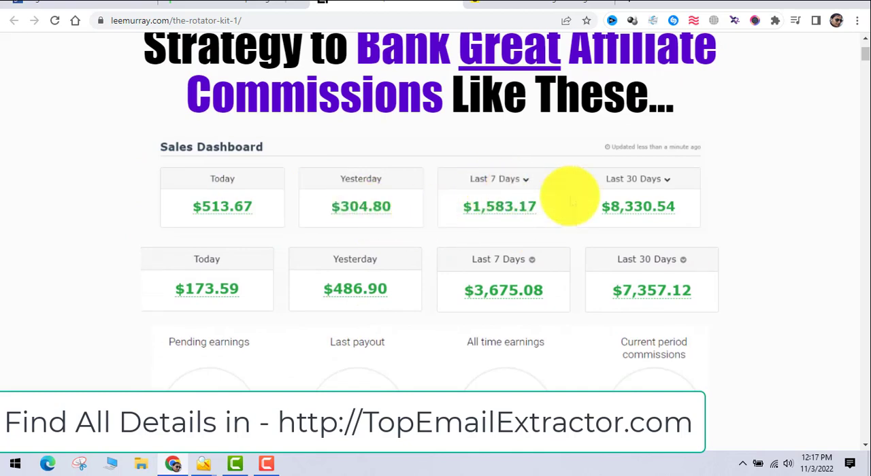
{"action": "scroll", "scroll_direction": "down", "scroll_amount": 3}
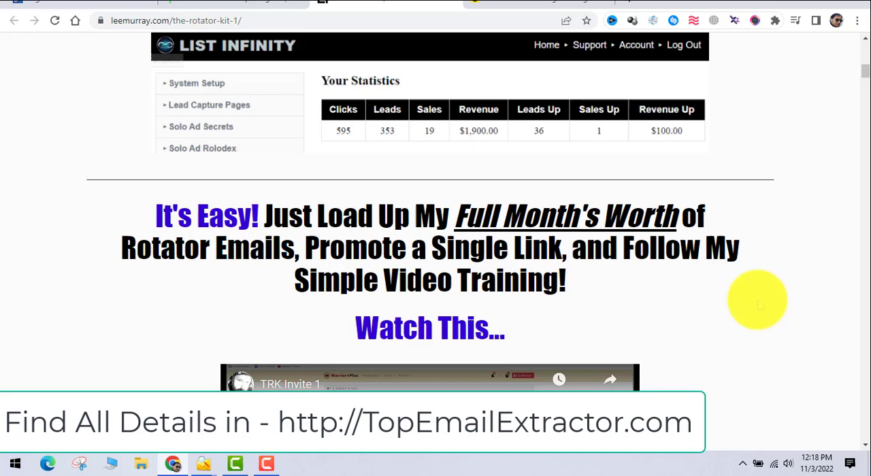
{"action": "scroll", "scroll_direction": "down", "scroll_amount": 3}
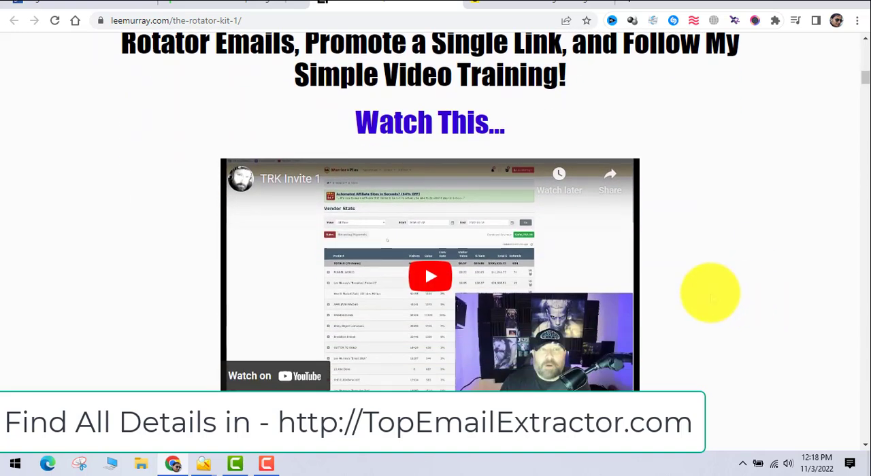
{"action": "scroll", "scroll_direction": "down", "scroll_amount": 3}
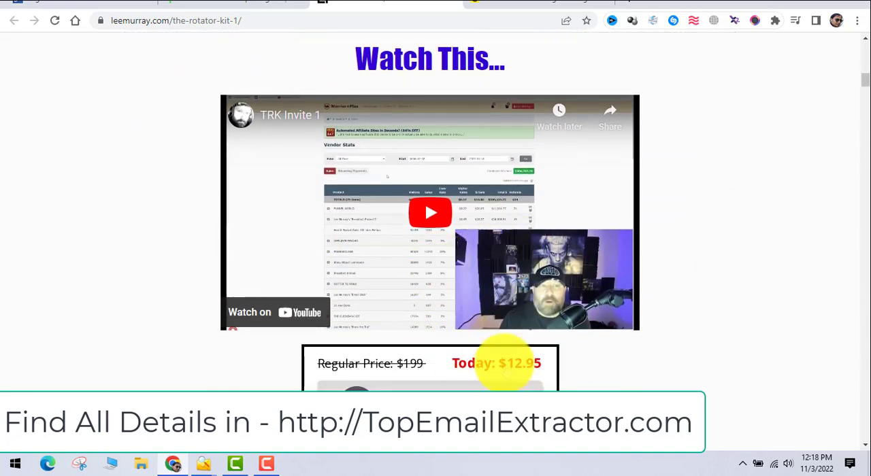
{"action": "scroll", "scroll_direction": "down", "scroll_amount": 3}
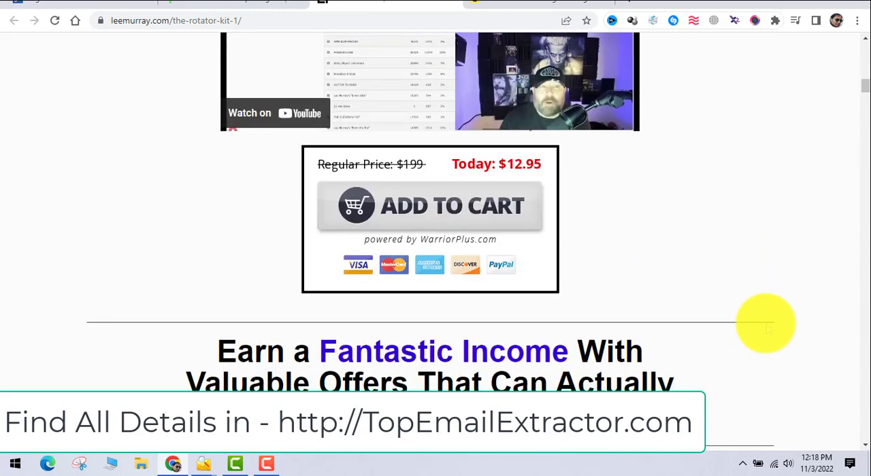
{"action": "scroll", "scroll_direction": "down", "scroll_amount": 3}
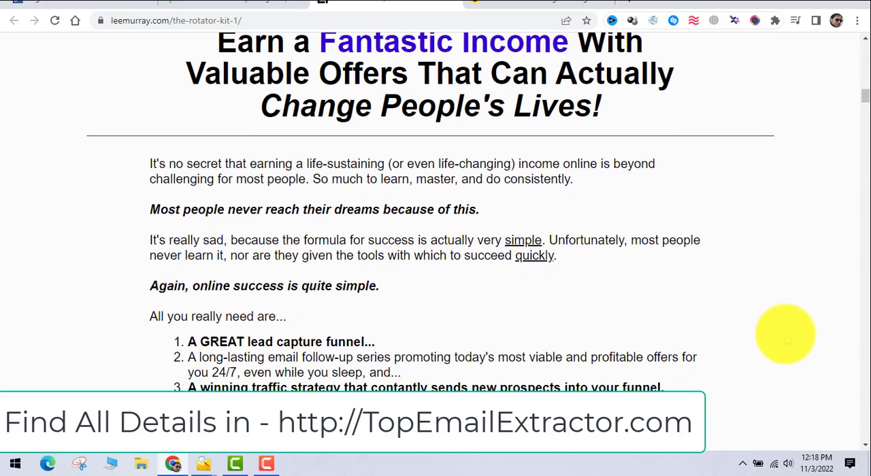
{"action": "scroll", "scroll_direction": "down", "scroll_amount": 3}
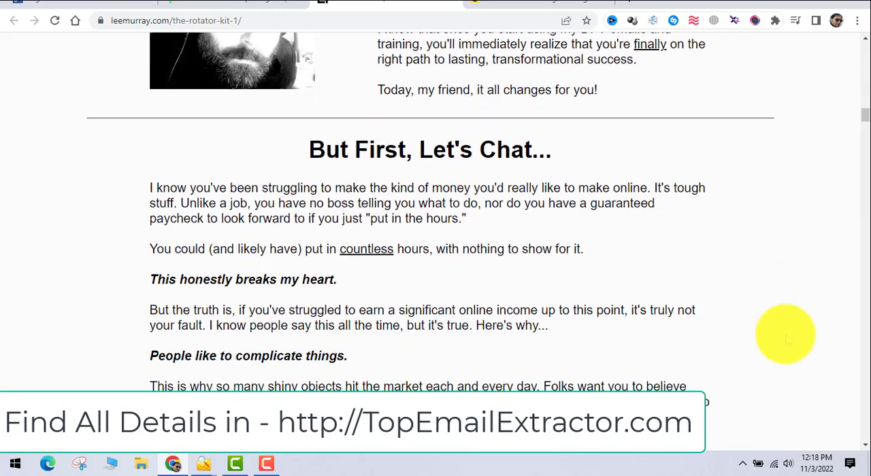
{"action": "scroll", "scroll_direction": "down", "scroll_amount": 3}
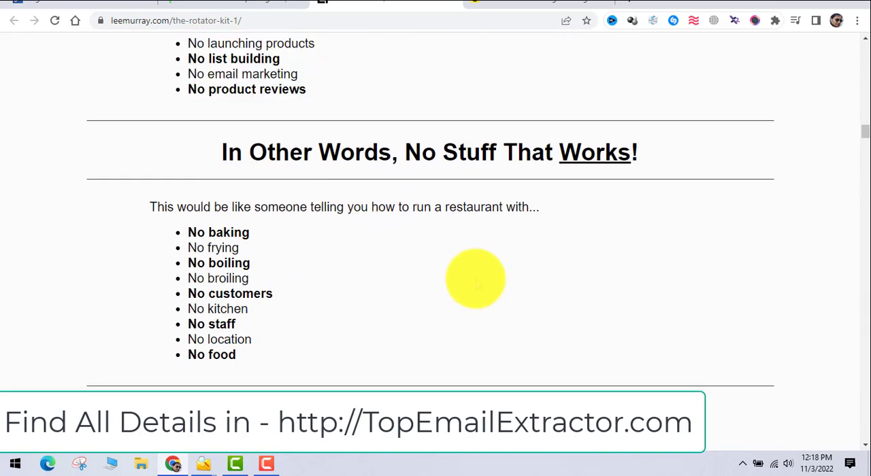
- Continue to the bottom of the page to the $12.95 Add to Cart offer box
{"action": "scroll", "scroll_direction": "down", "scroll_amount": 3}
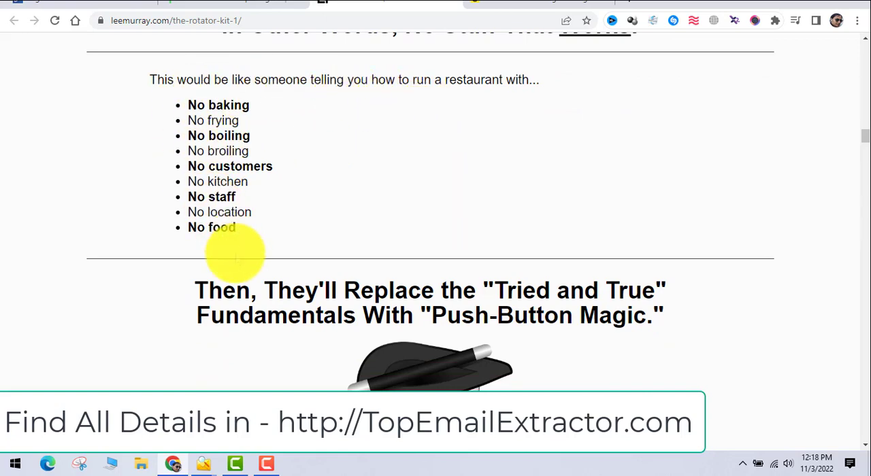
{"action": "scroll", "scroll_direction": "down", "scroll_amount": 3}
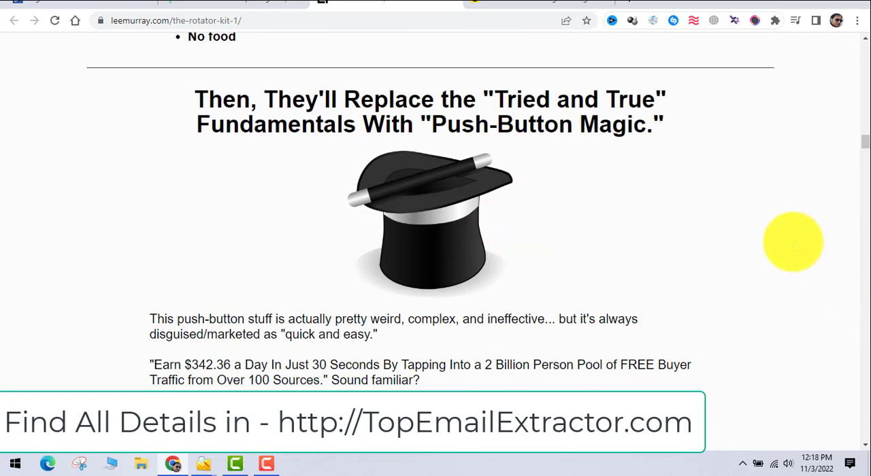
{"action": "mouse_move", "coordinate": [800, 190]}
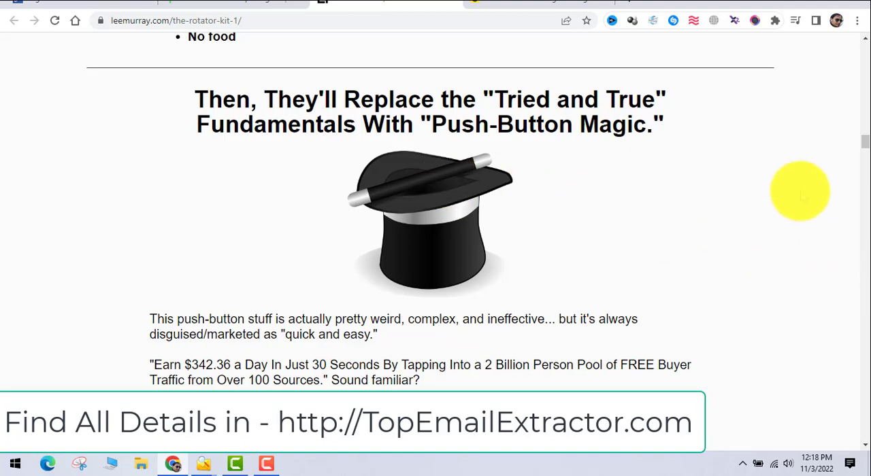
{"action": "scroll", "scroll_direction": "down", "scroll_amount": 3}
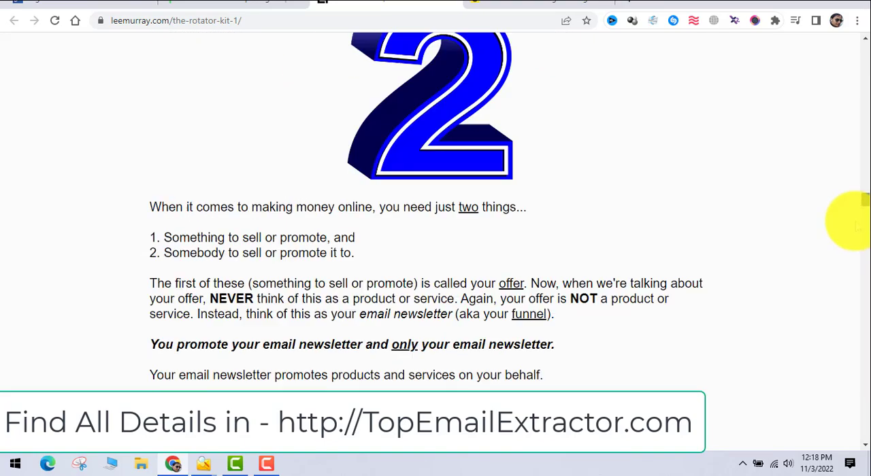
{"action": "scroll", "scroll_direction": "down", "scroll_amount": 3}
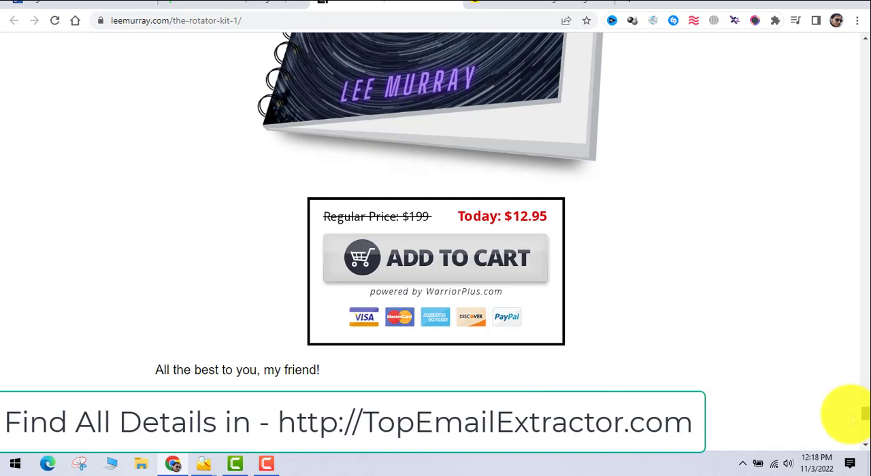
{"action": "scroll", "scroll_direction": "down", "scroll_amount": 3}
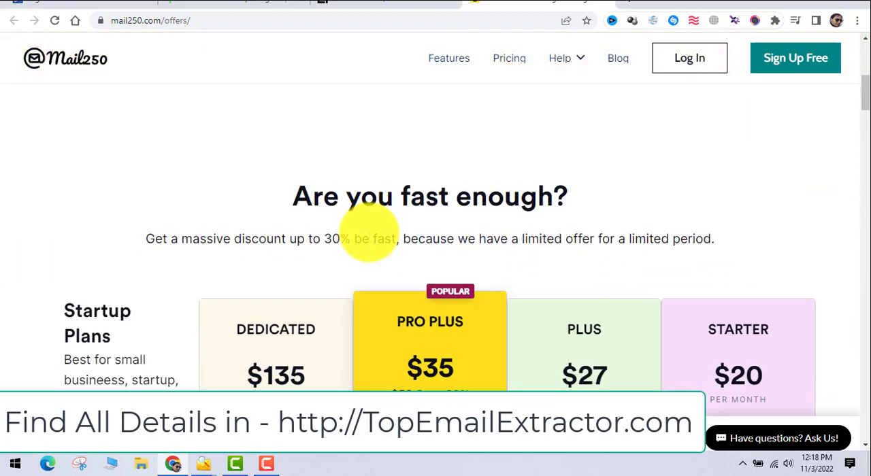
- Scroll the Mail250 offers page through Startup plans, features and FAQs to the SMB plan cards
{"action": "scroll", "scroll_direction": "down", "scroll_amount": 3}
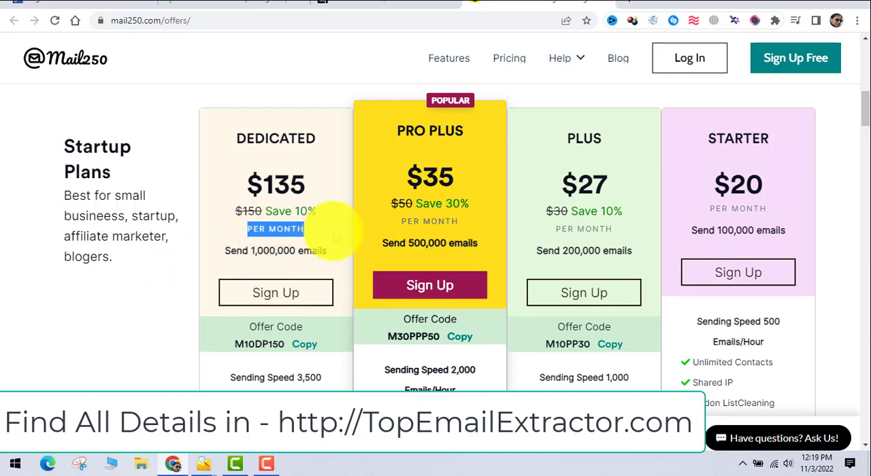
{"action": "scroll", "scroll_direction": "down", "scroll_amount": 3}
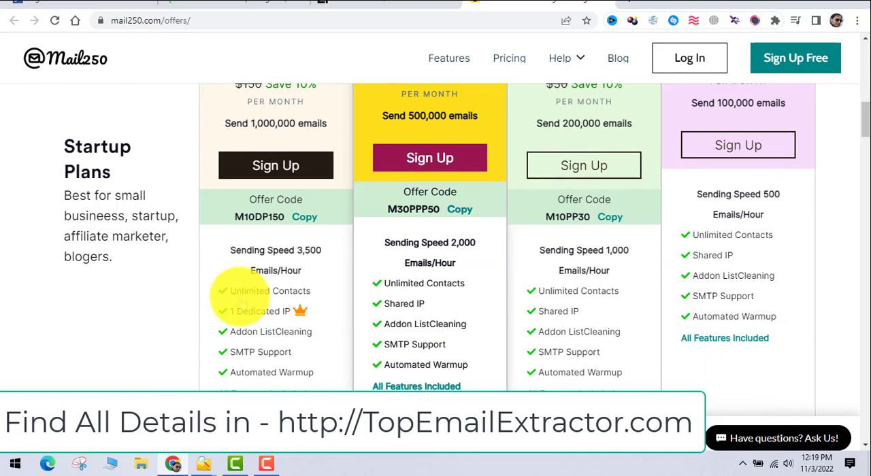
{"action": "scroll", "scroll_direction": "down", "scroll_amount": 3}
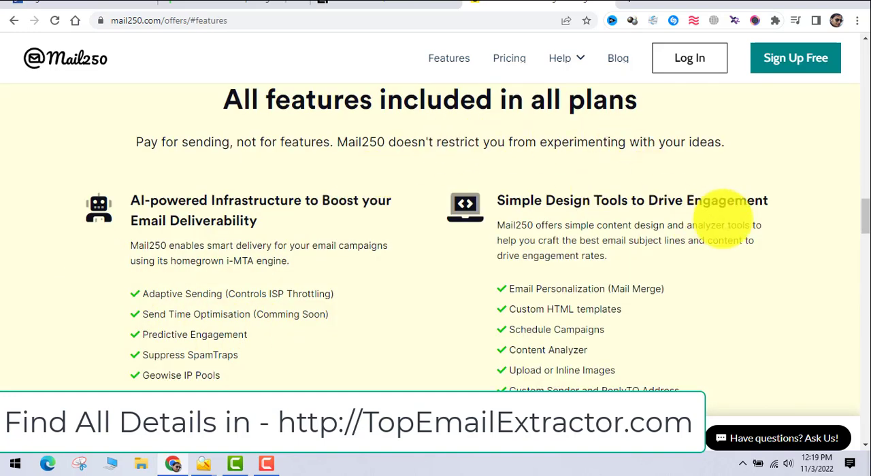
{"action": "scroll", "scroll_direction": "down", "scroll_amount": 3}
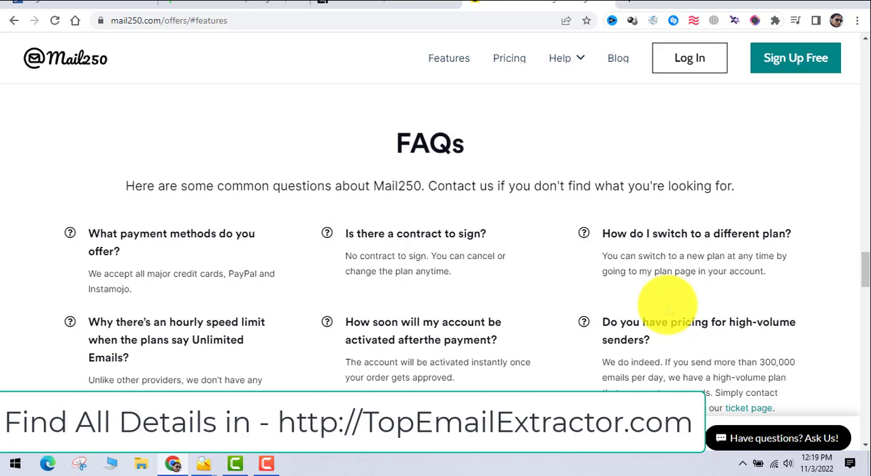
{"action": "scroll", "scroll_direction": "up", "scroll_amount": 3}
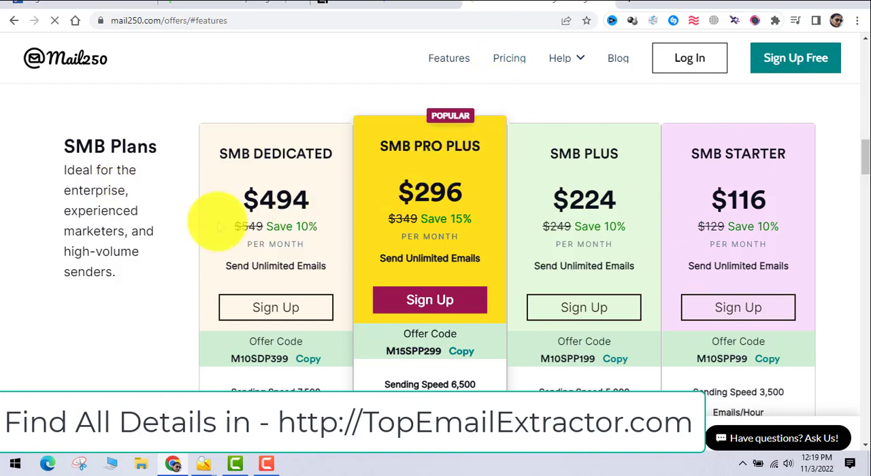
- View Mail250's regular Pricing page and scroll through the $129–$549 SMB and Startup plans
{"action": "left_click", "coordinate": [508, 57]}
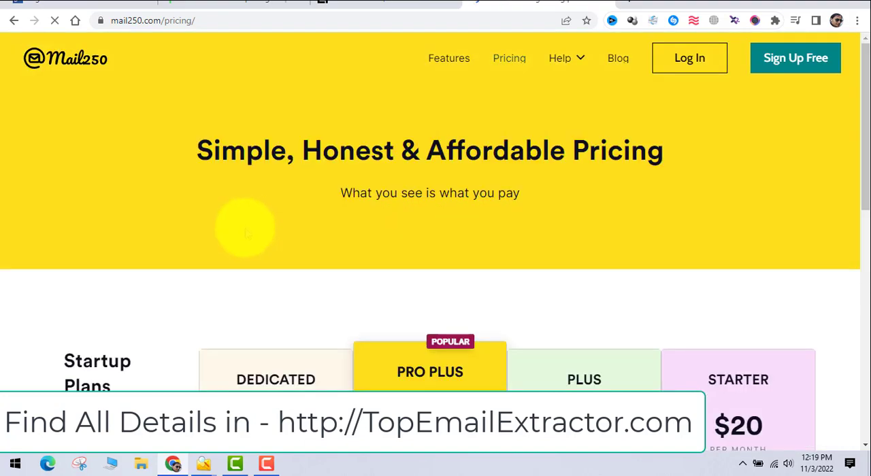
{"action": "scroll", "scroll_direction": "down", "scroll_amount": 3}
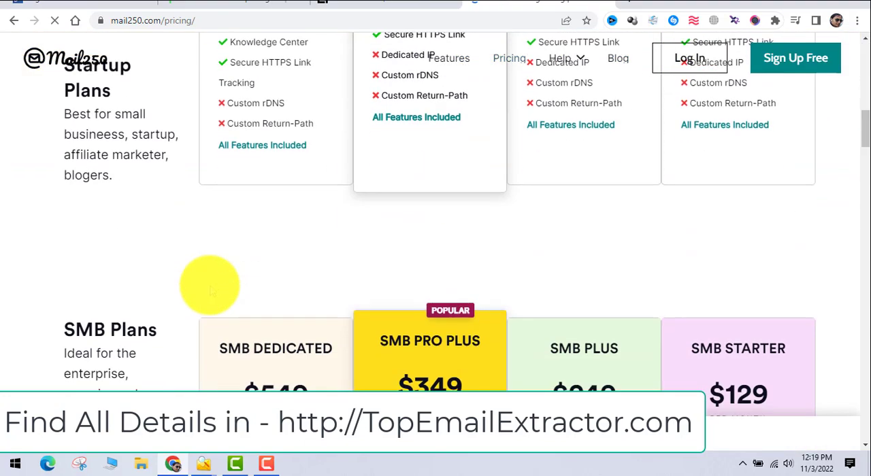
{"action": "scroll", "scroll_direction": "down", "scroll_amount": 3}
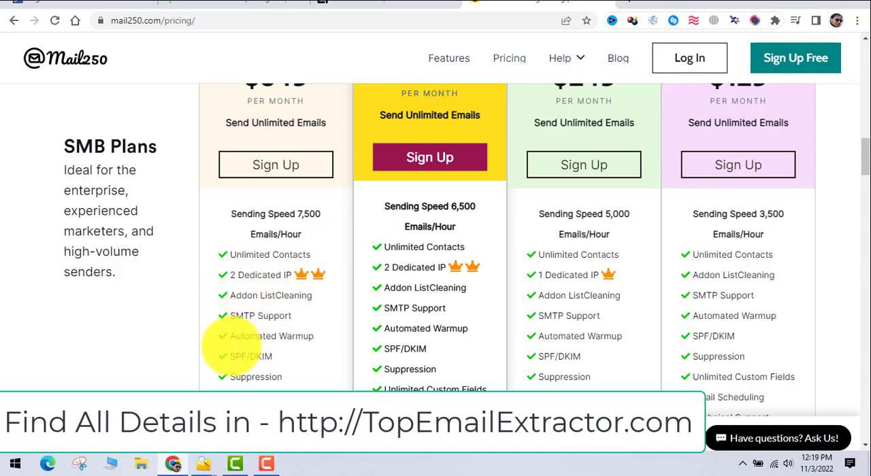
{"action": "scroll", "scroll_direction": "down", "scroll_amount": 3}
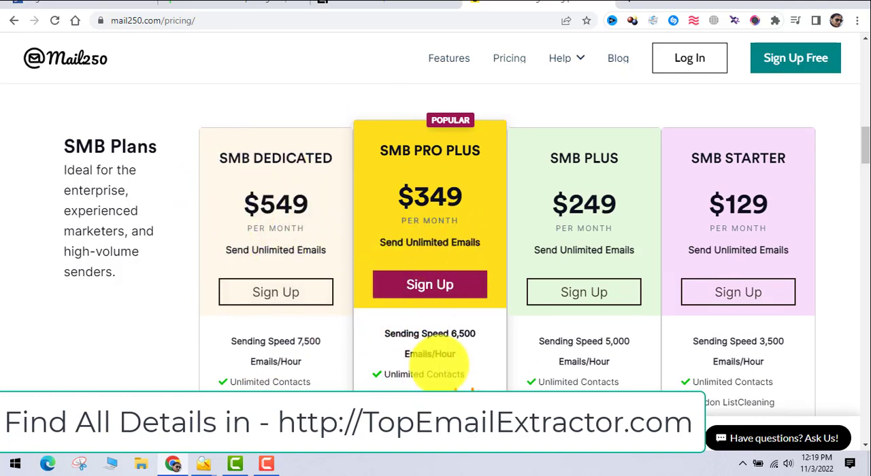
{"action": "scroll", "scroll_direction": "down", "scroll_amount": 3}
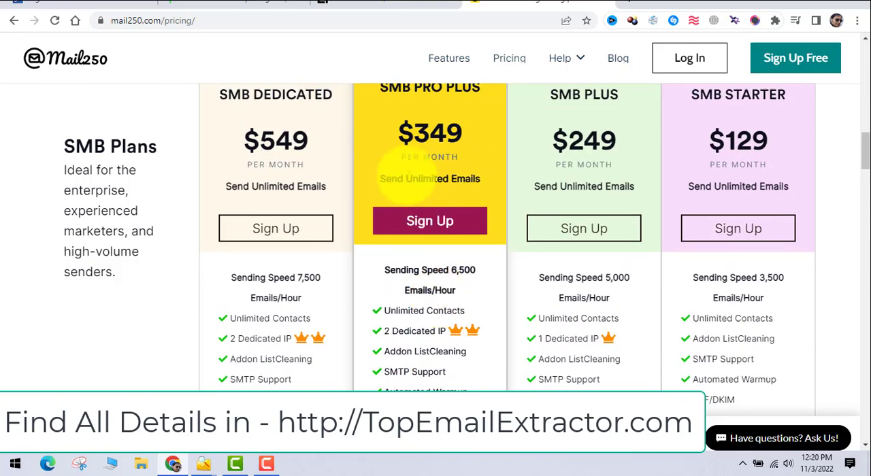
{"action": "scroll", "scroll_direction": "down", "scroll_amount": 3}
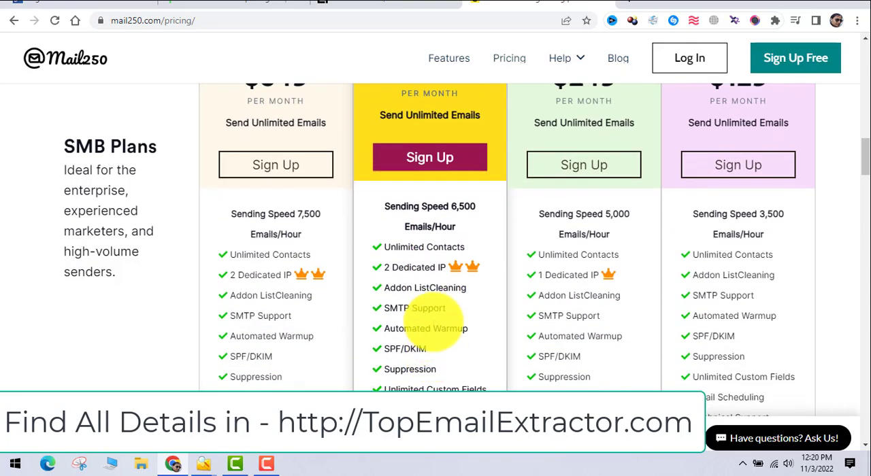
{"action": "scroll", "scroll_direction": "down", "scroll_amount": 3}
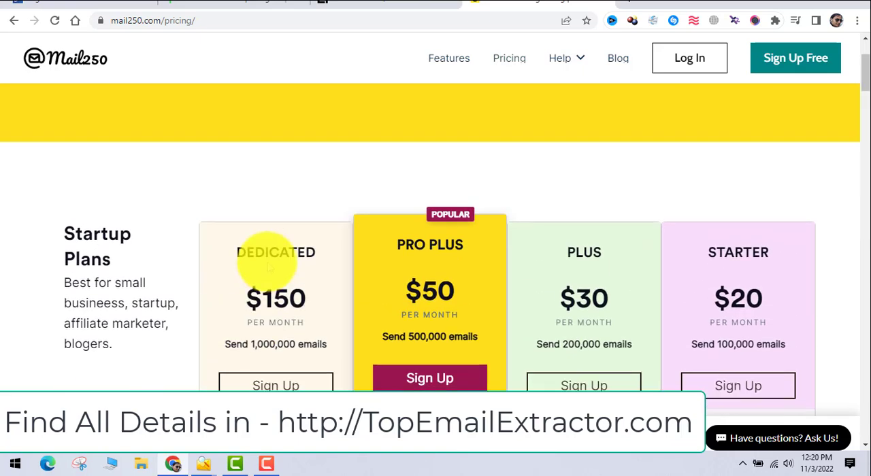
{"action": "mouse_move", "coordinate": [275, 360]}
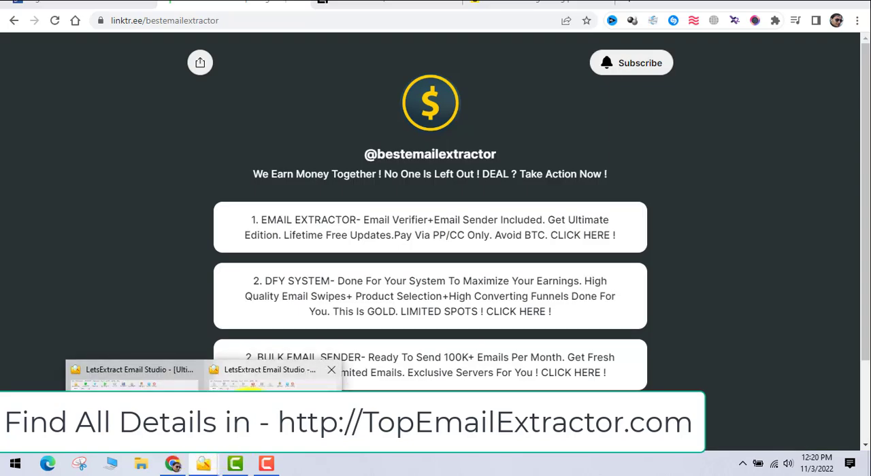
- Bring the LetsExtract results window forward and browse further down the extracted emails
{"action": "left_click", "coordinate": [133, 374]}
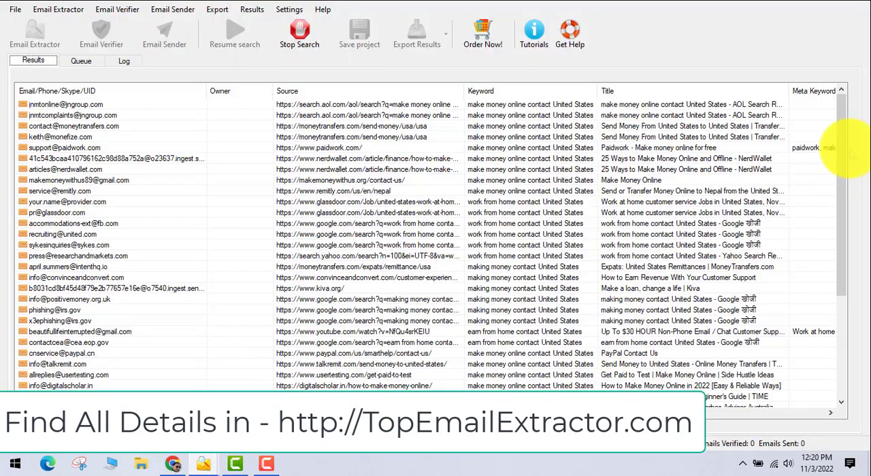
{"action": "scroll", "scroll_direction": "down", "scroll_amount": 3}
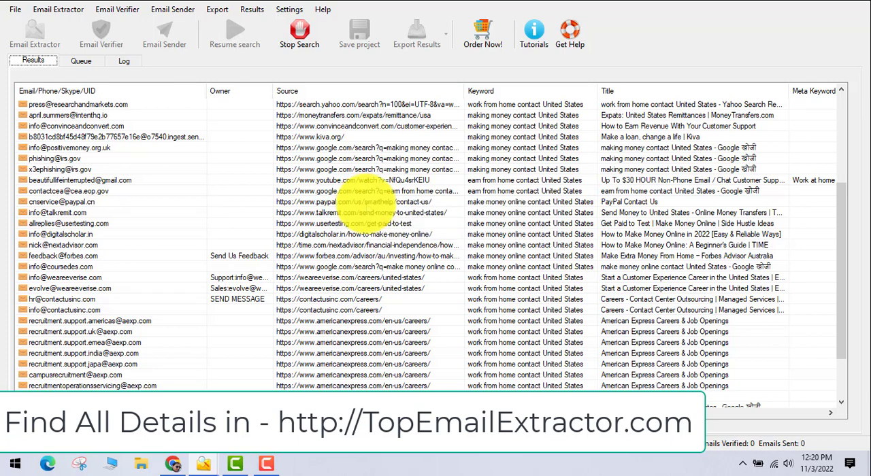
{"action": "mouse_move", "coordinate": [299, 32]}
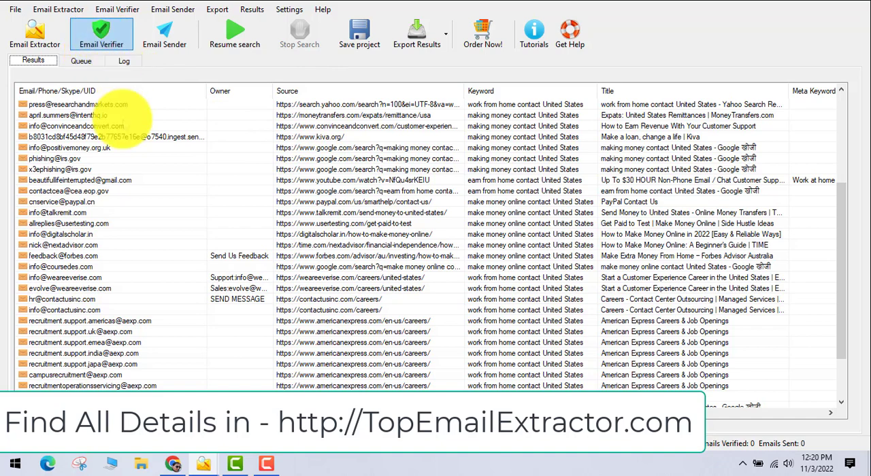
{"action": "left_click", "coordinate": [101, 33]}
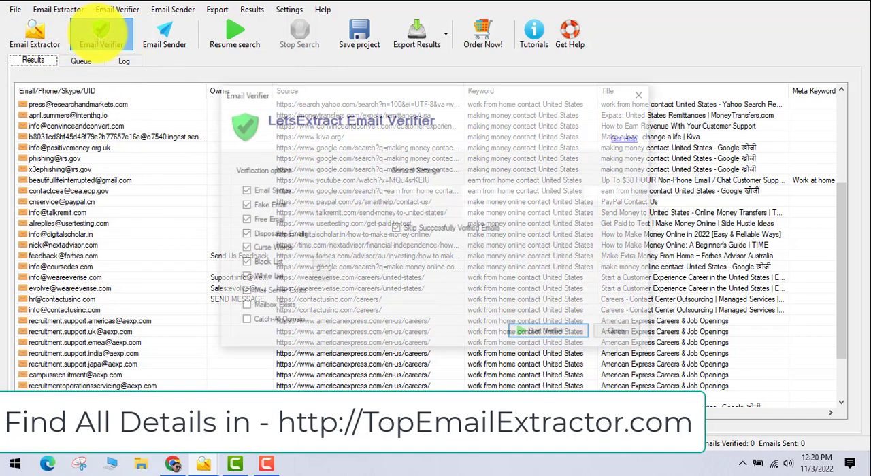
{"action": "left_click", "coordinate": [101, 32]}
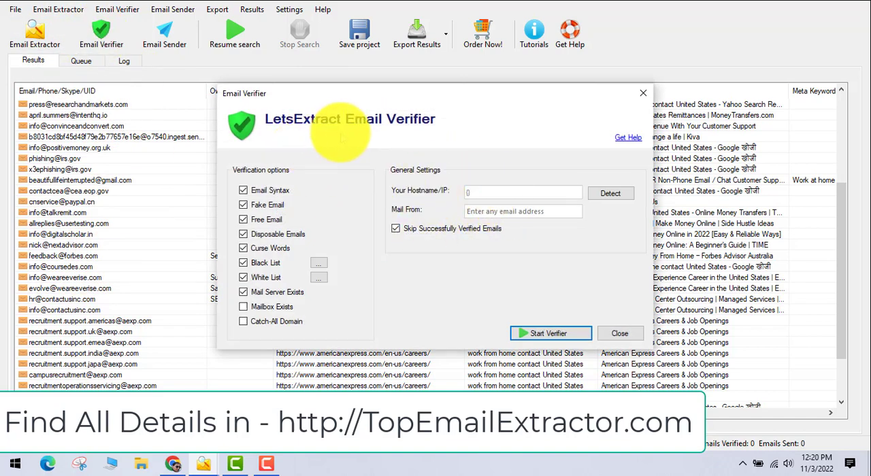
{"action": "left_click", "coordinate": [609, 193]}
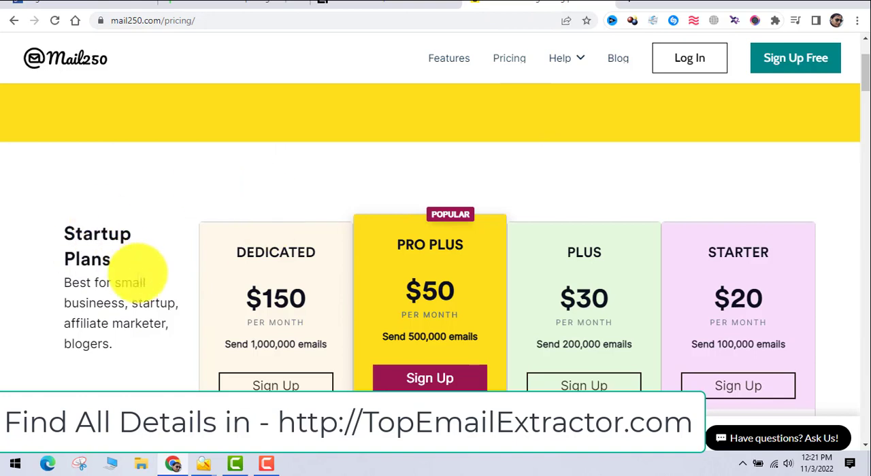
{"action": "scroll", "scroll_direction": "down", "scroll_amount": 3}
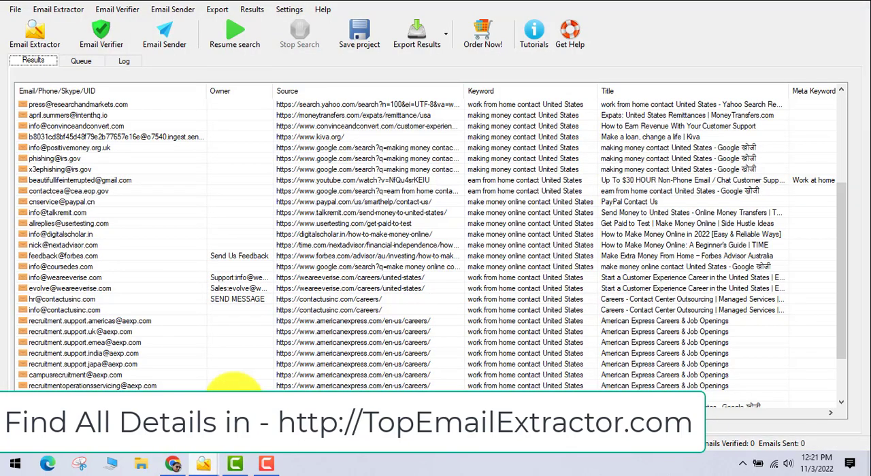
{"action": "mouse_move", "coordinate": [164, 34]}
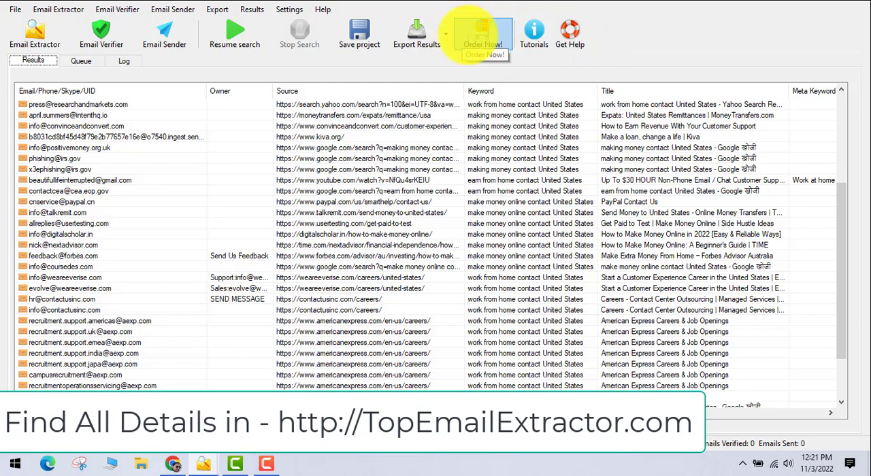
- Go to the LetsExtract ordering page via Order Now!
{"action": "left_click", "coordinate": [417, 32]}
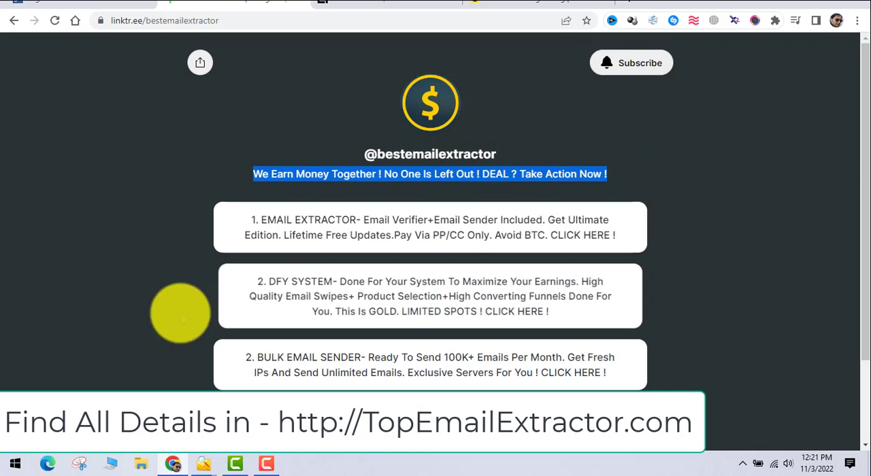
- Scroll the bestemailextractor Linktree page to reveal the 100% success note and help contact link
{"action": "scroll", "scroll_direction": "down", "scroll_amount": 3}
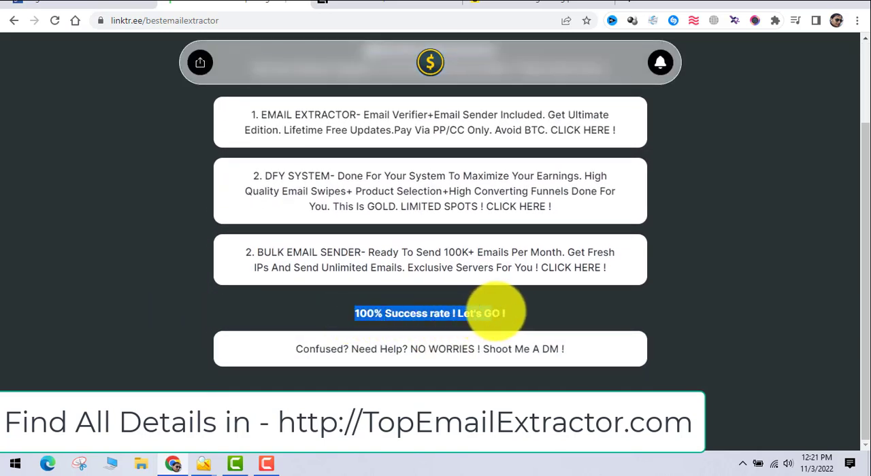